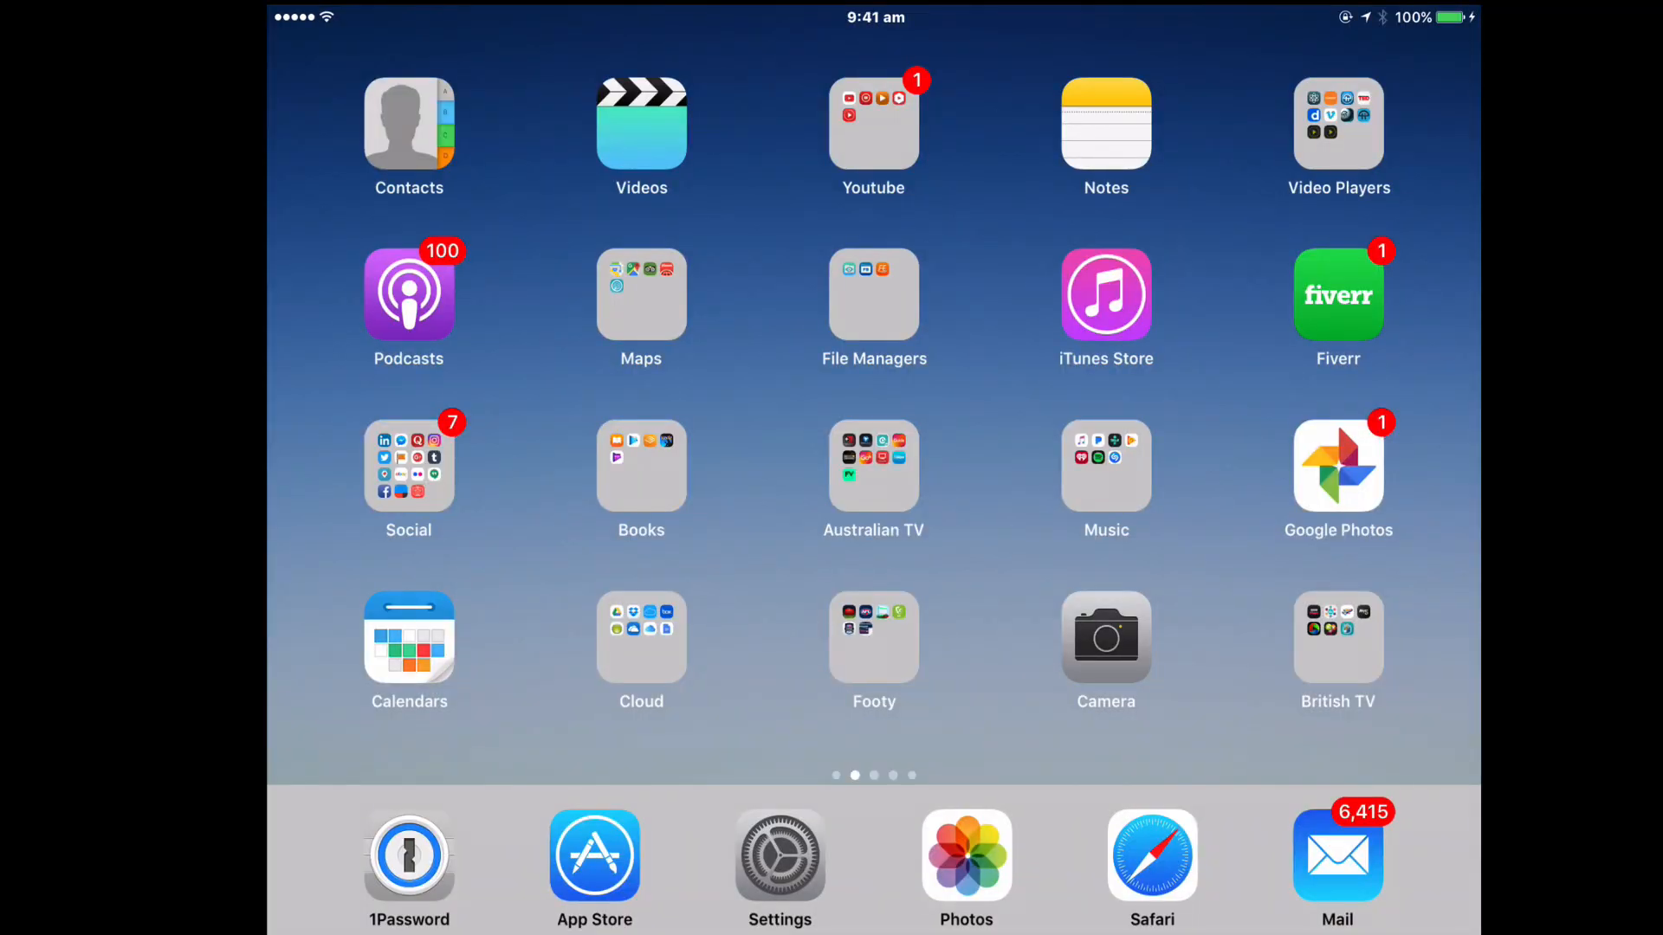
- Open the iPad Photos app to its Moments view with the new bookshelf photo
click(967, 862)
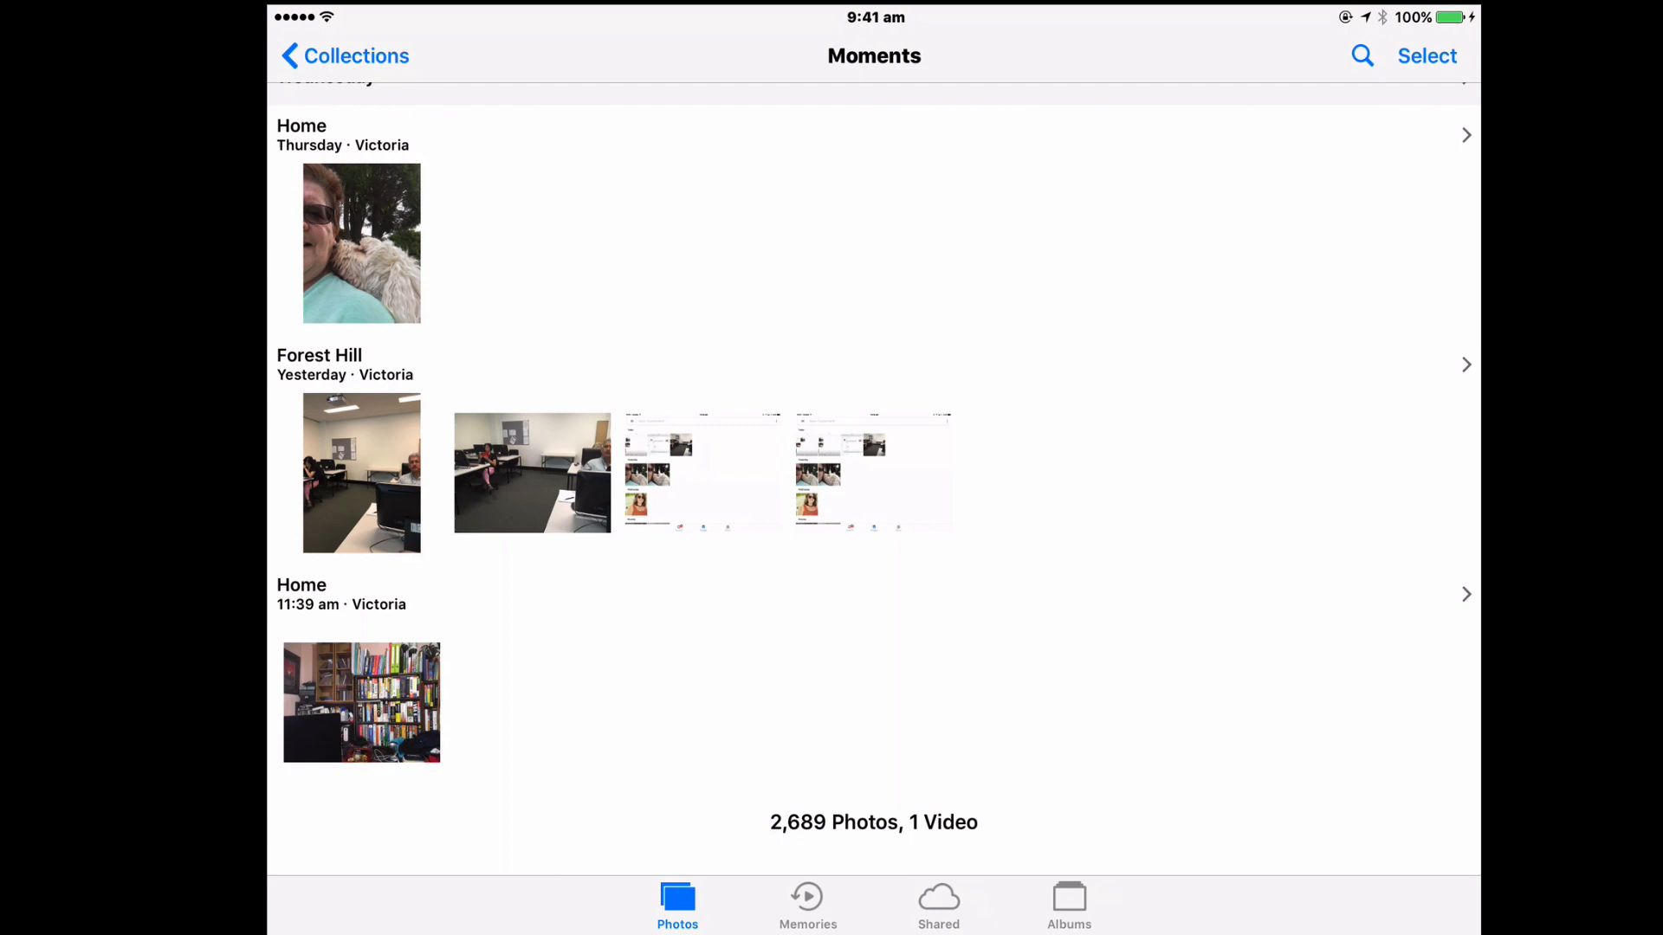
- Return to the home screen and open Google Photos to see today's bookshelf photo synced
key(home)
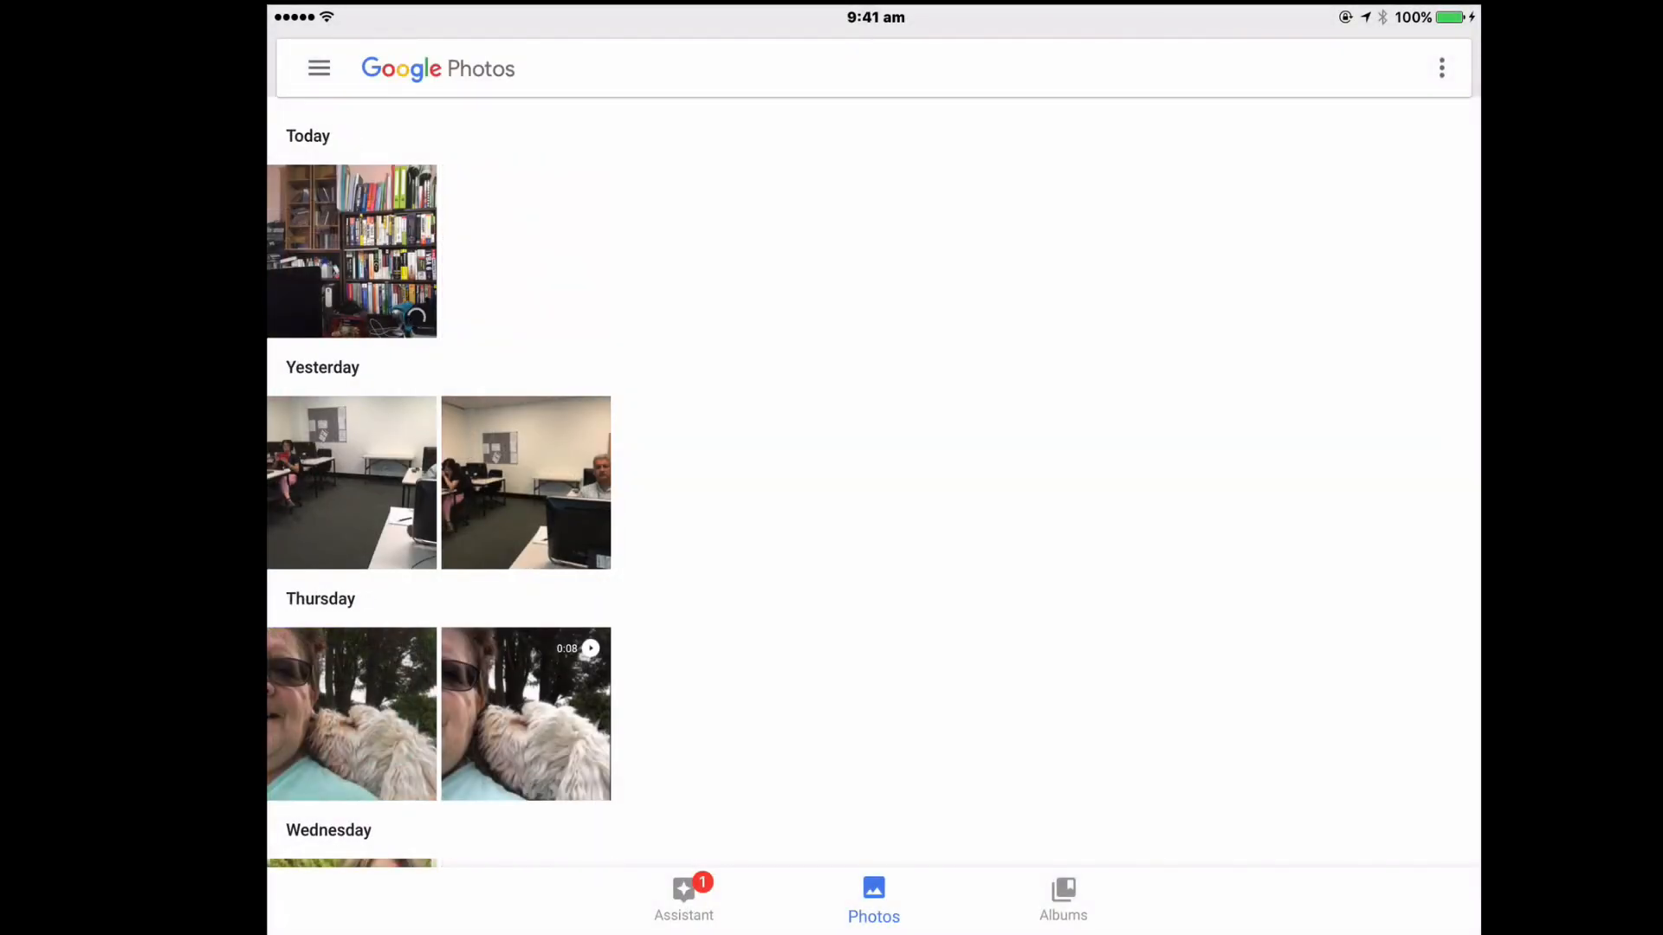
click(471, 69)
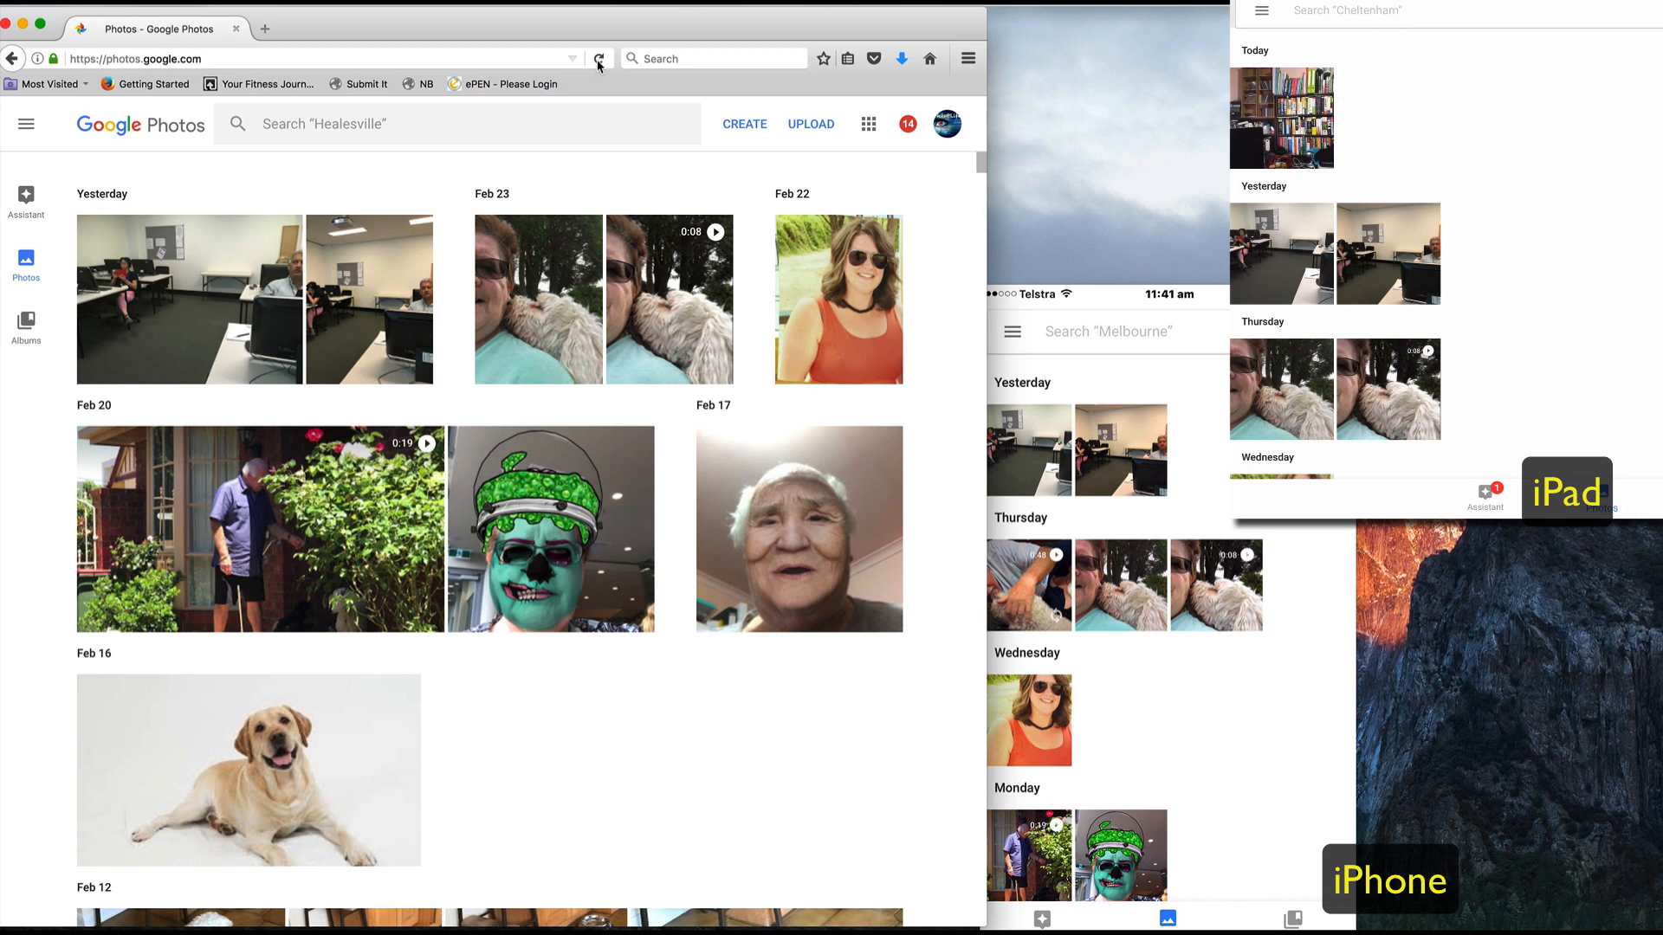
- Reload the Google Photos web library so the bookshelf photo shows under Today
click(599, 58)
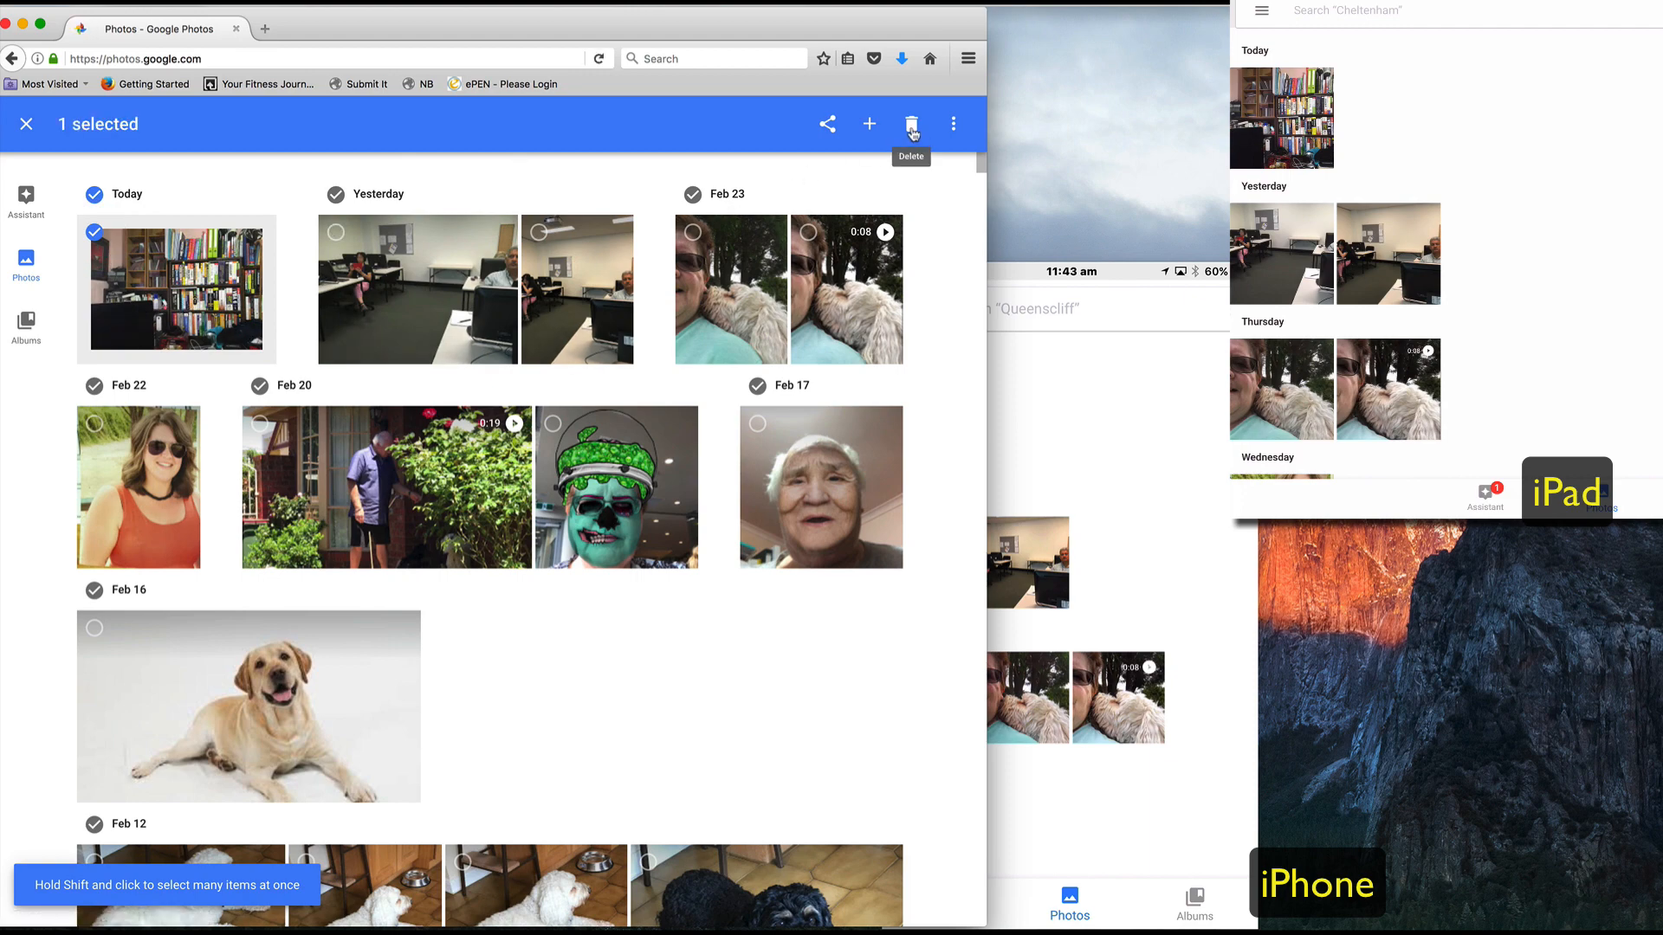
- Move the selected bookshelf photo to trash and confirm REMOVE in the dialog
click(912, 123)
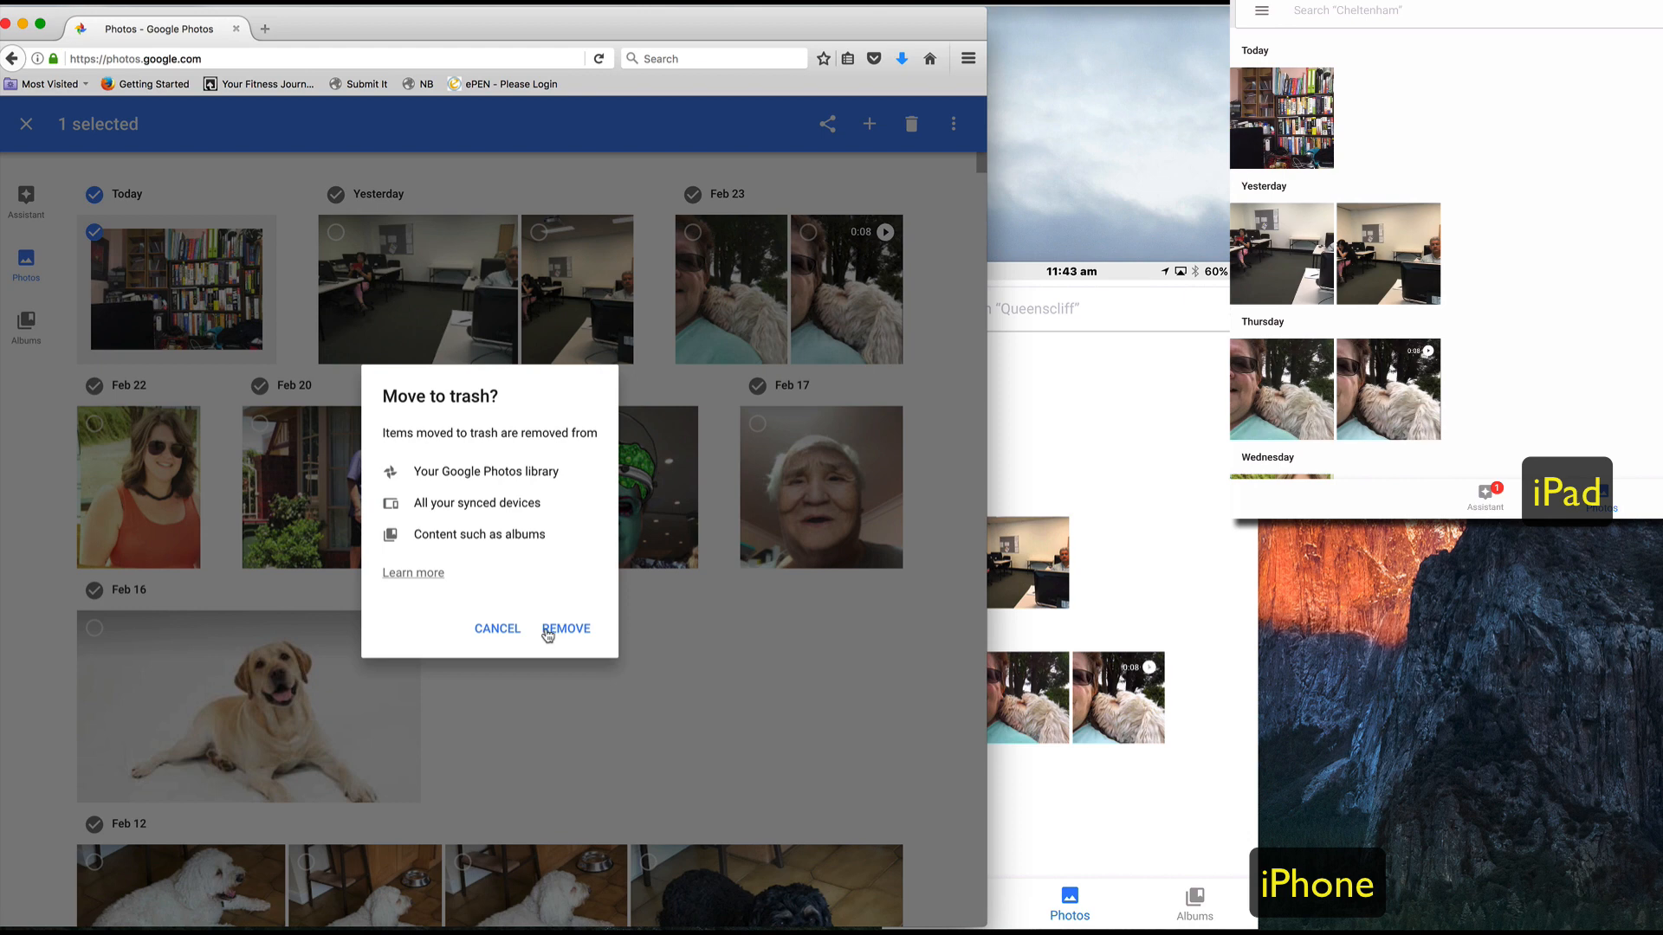
mouse_move(547, 641)
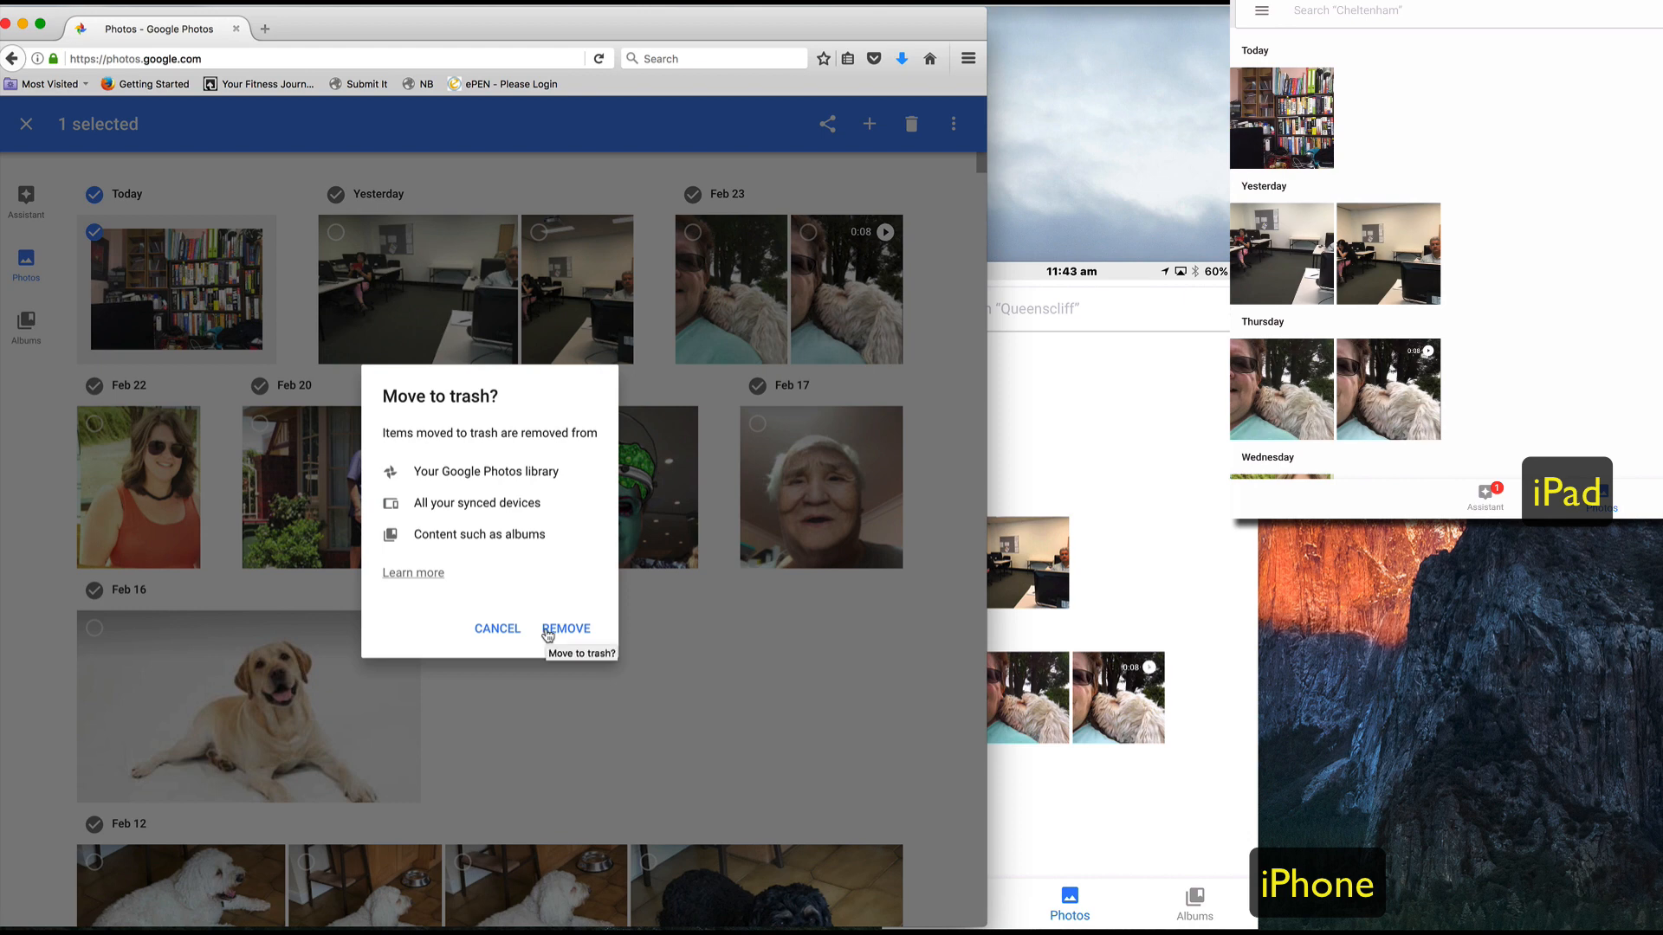
mouse_move(558, 685)
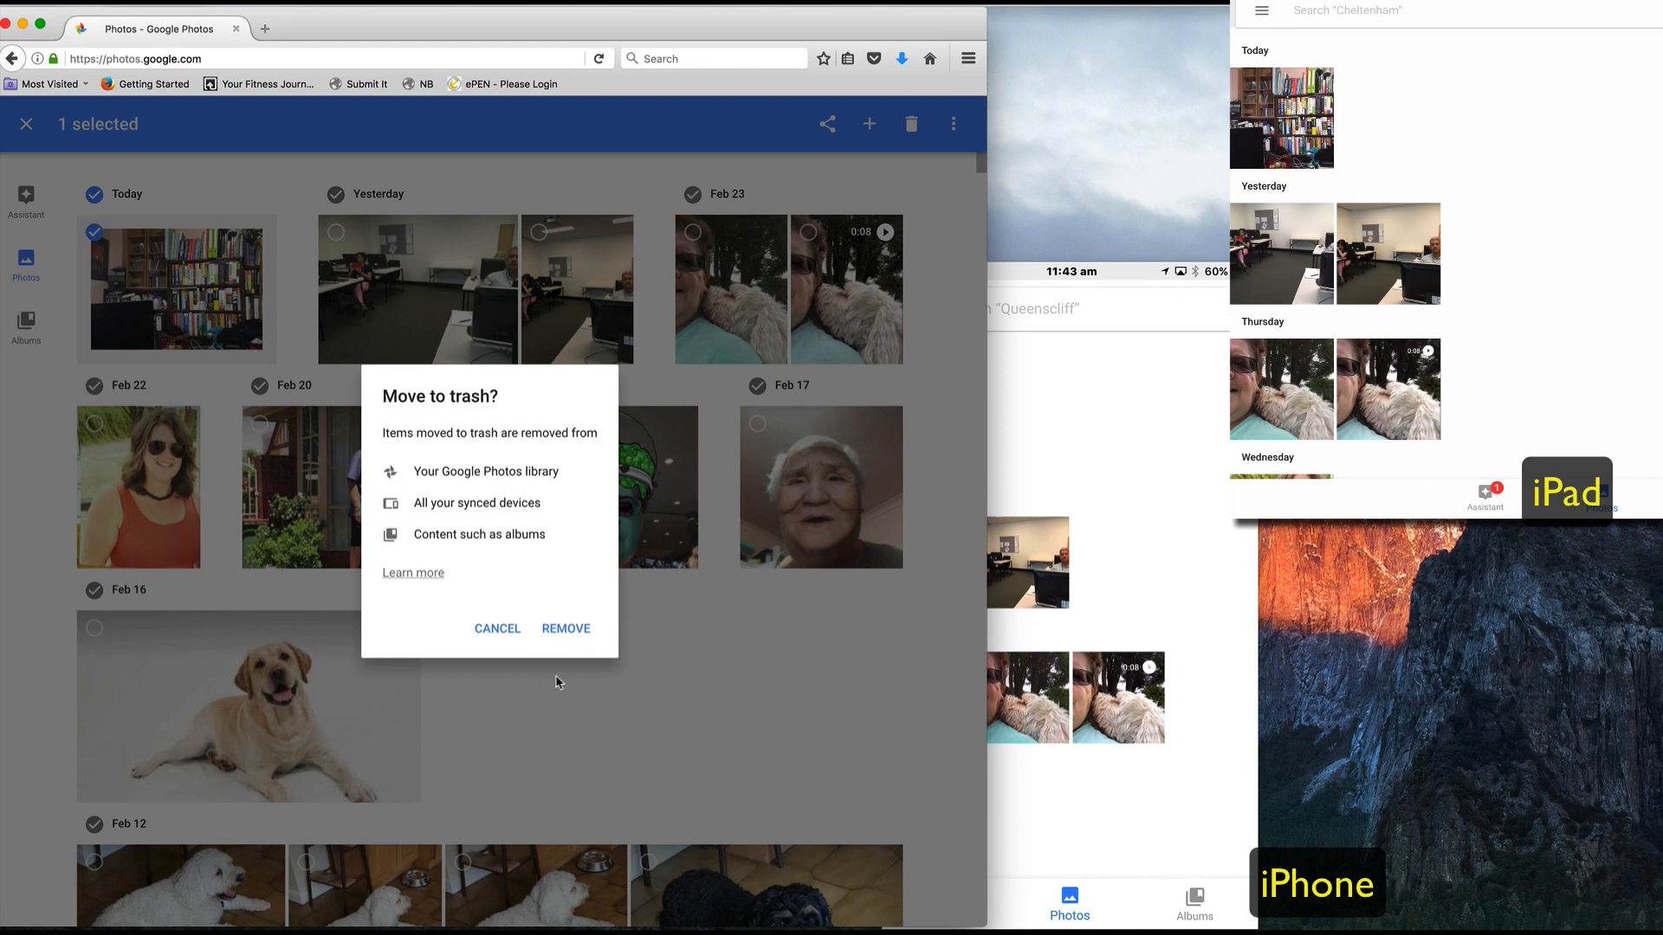
mouse_move(566, 634)
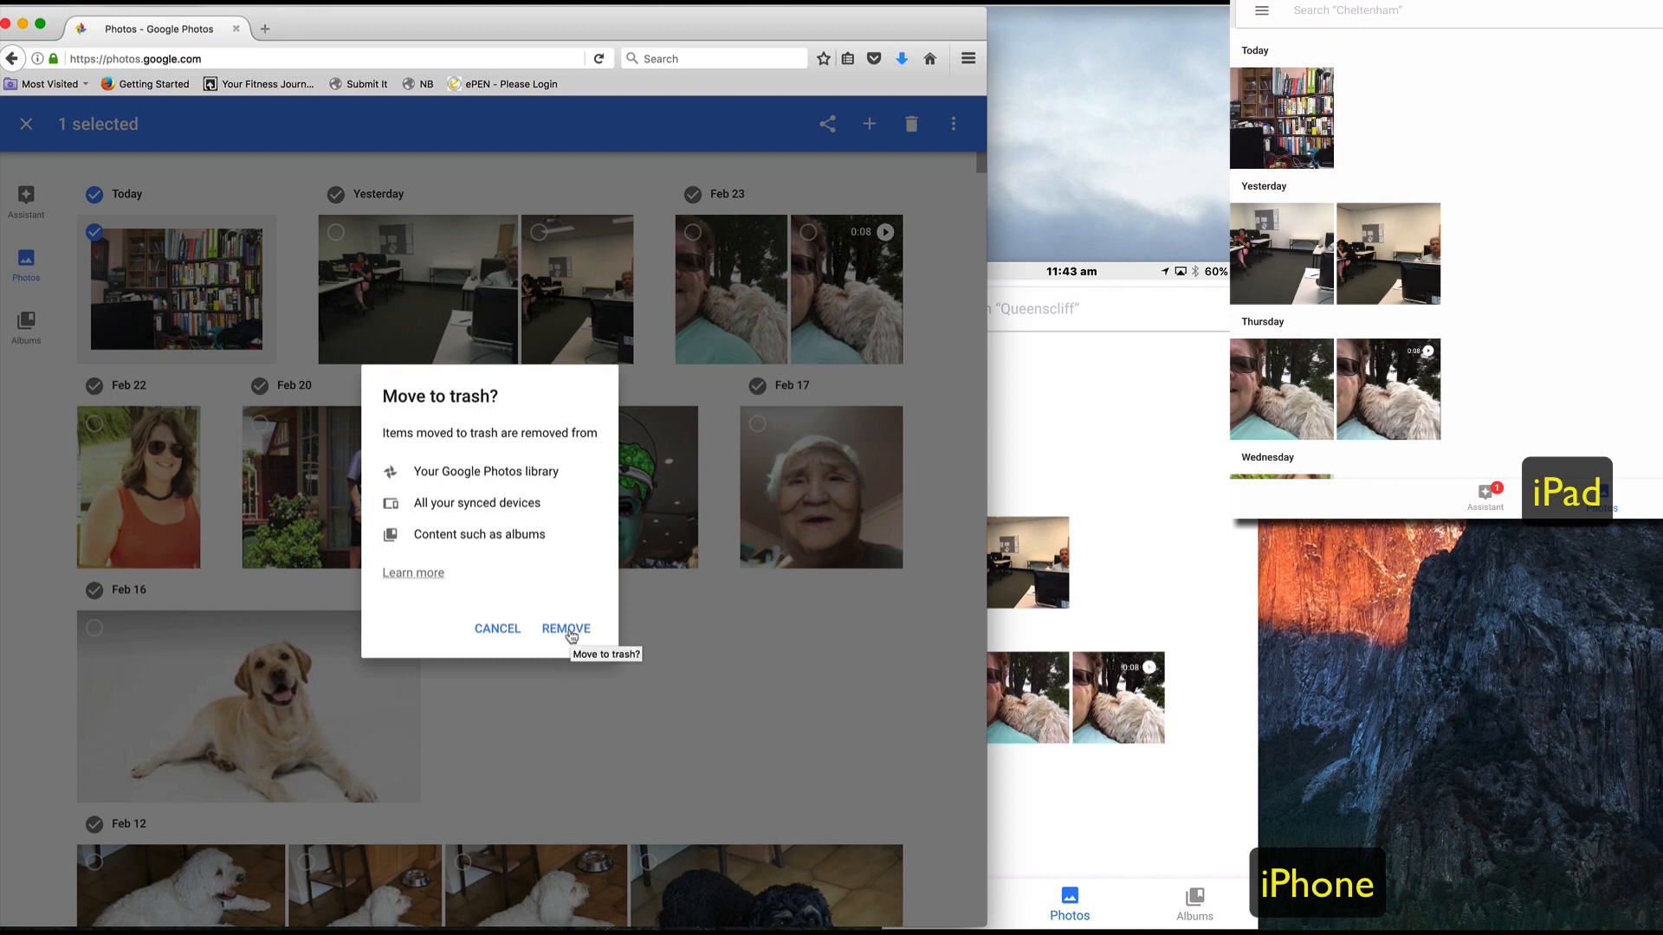
click(564, 629)
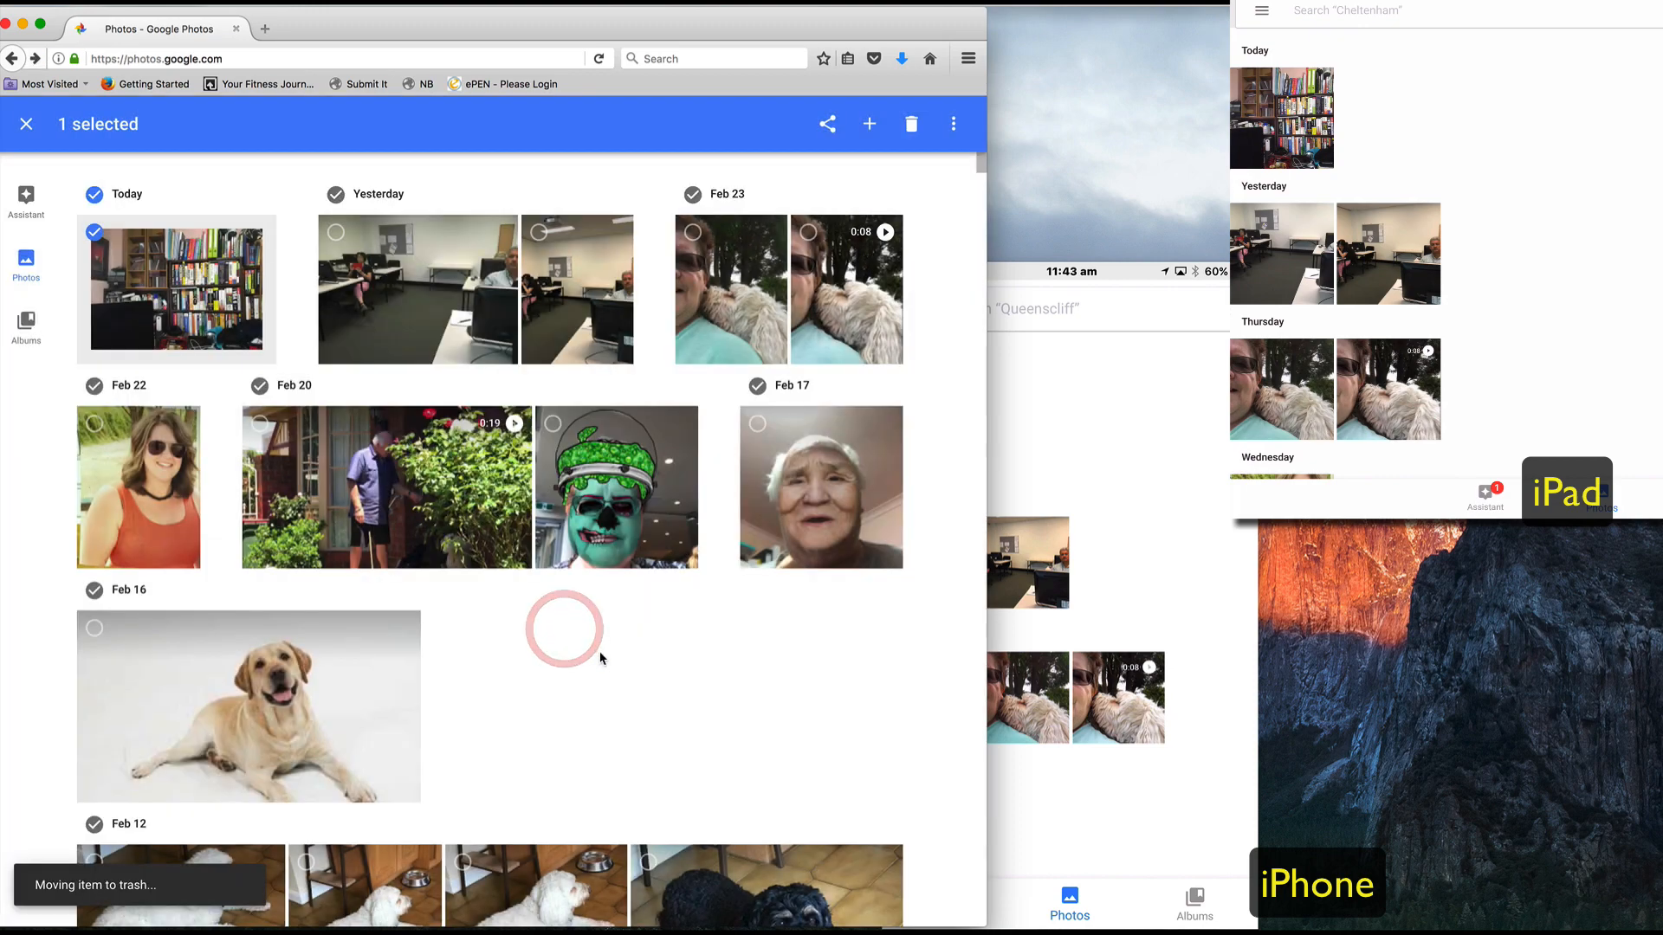
click(911, 125)
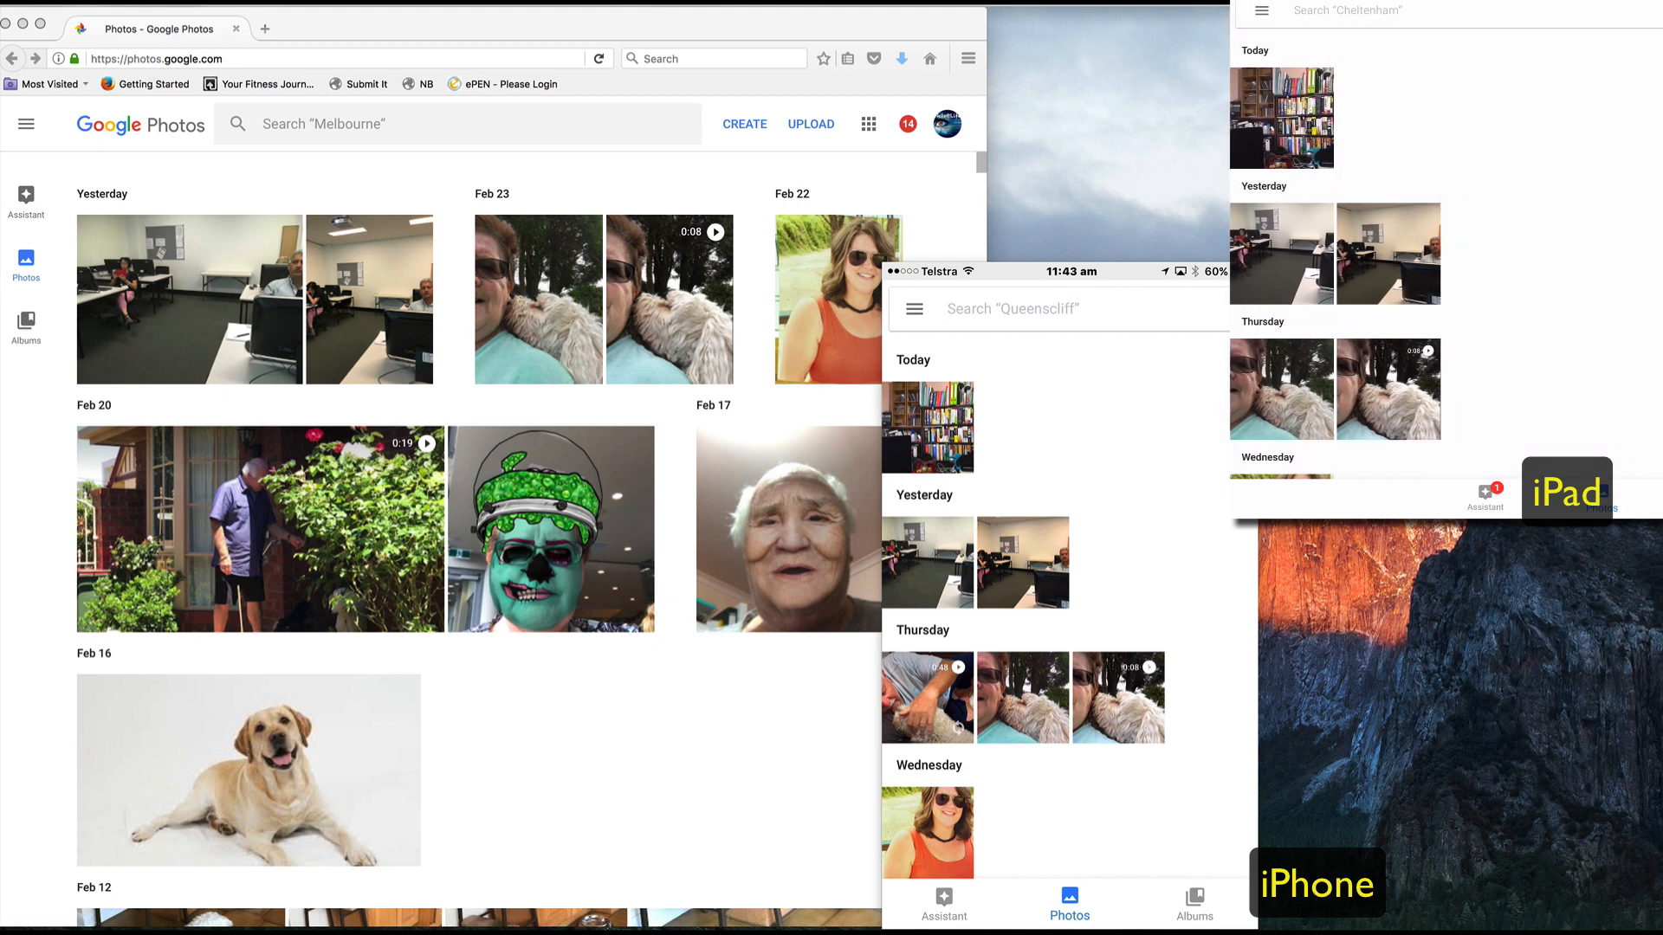
- Check Google Photos on the iPad no longer lists the photo, then view the camera roll still holding it
scroll(down, 3)
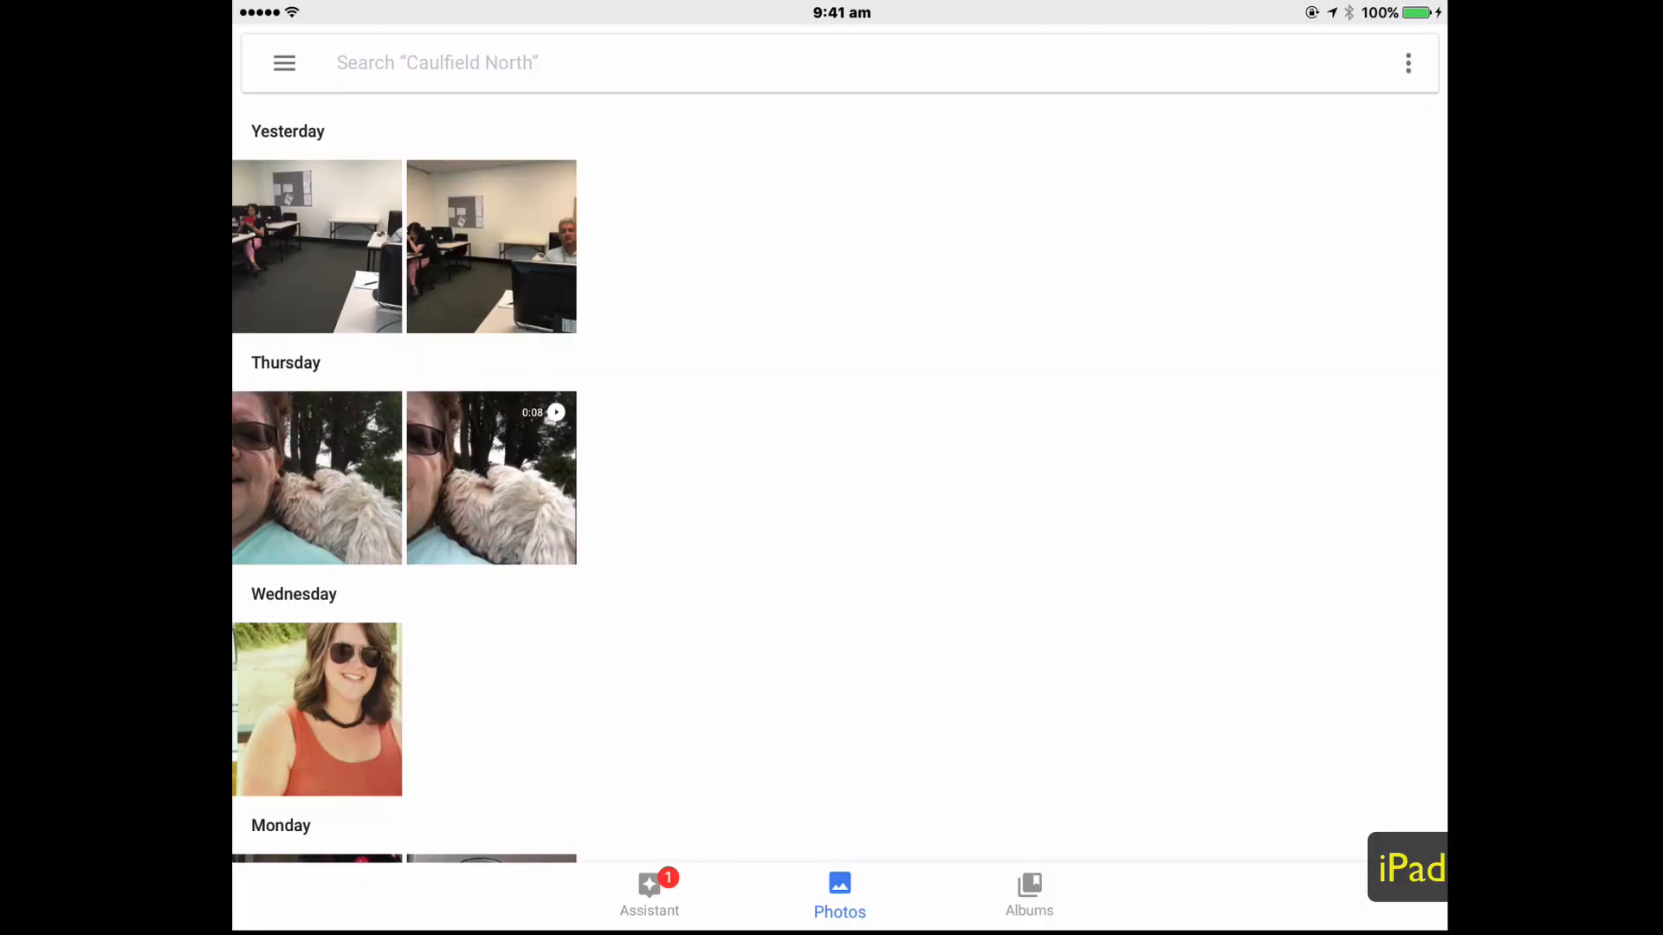
key(home)
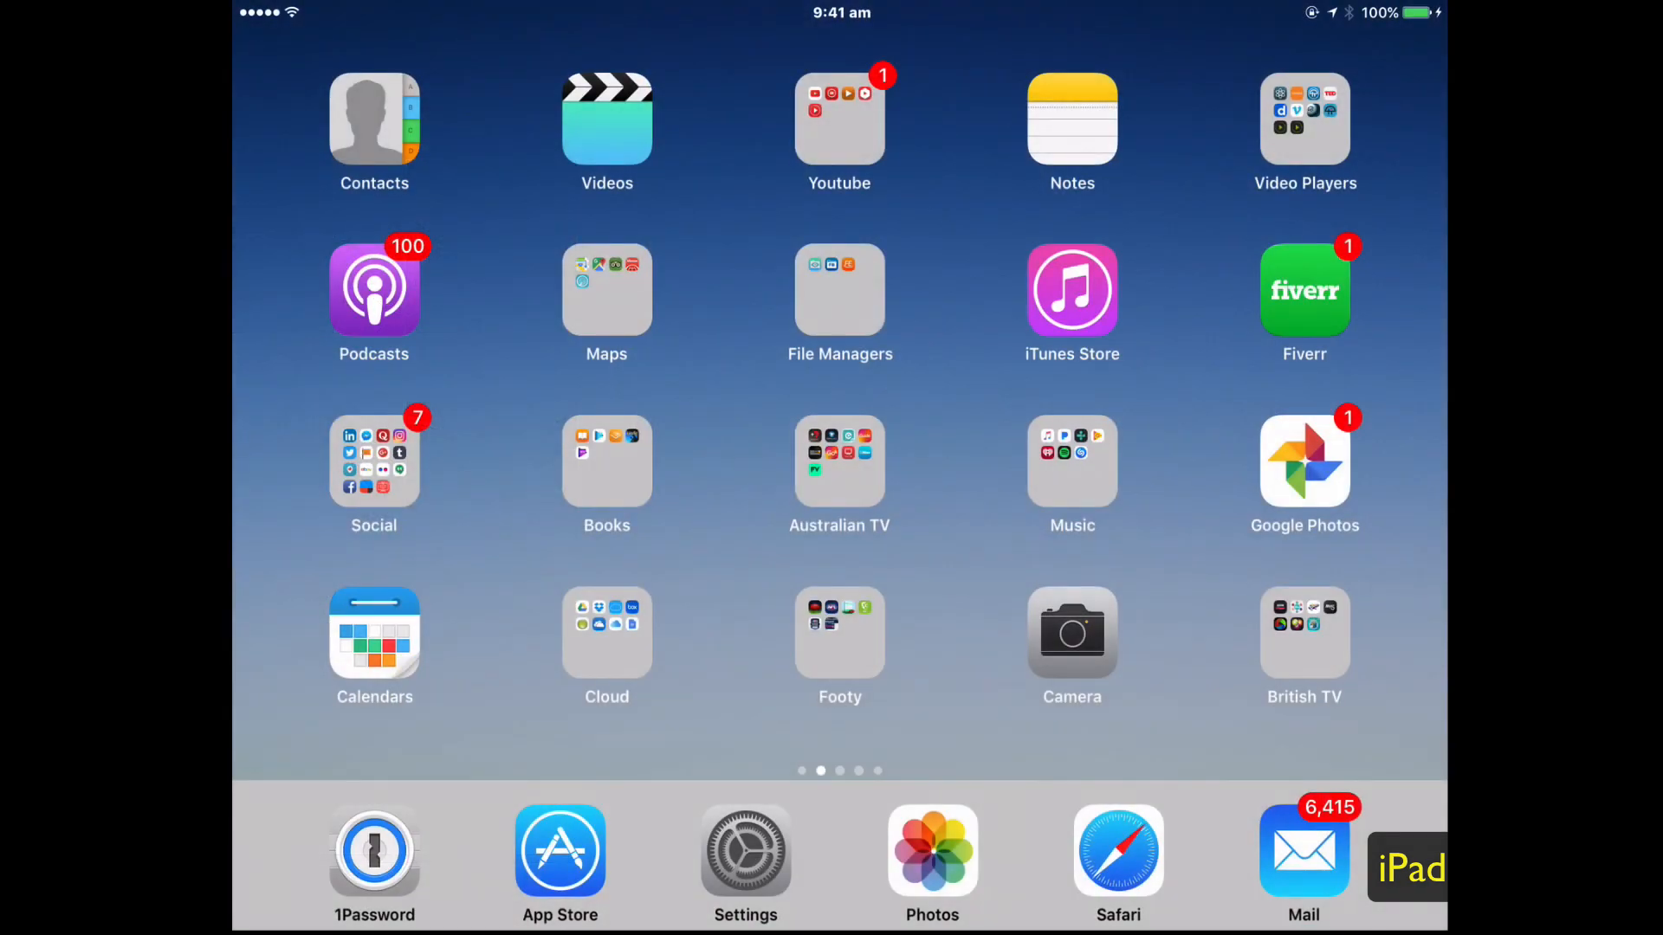
click(931, 856)
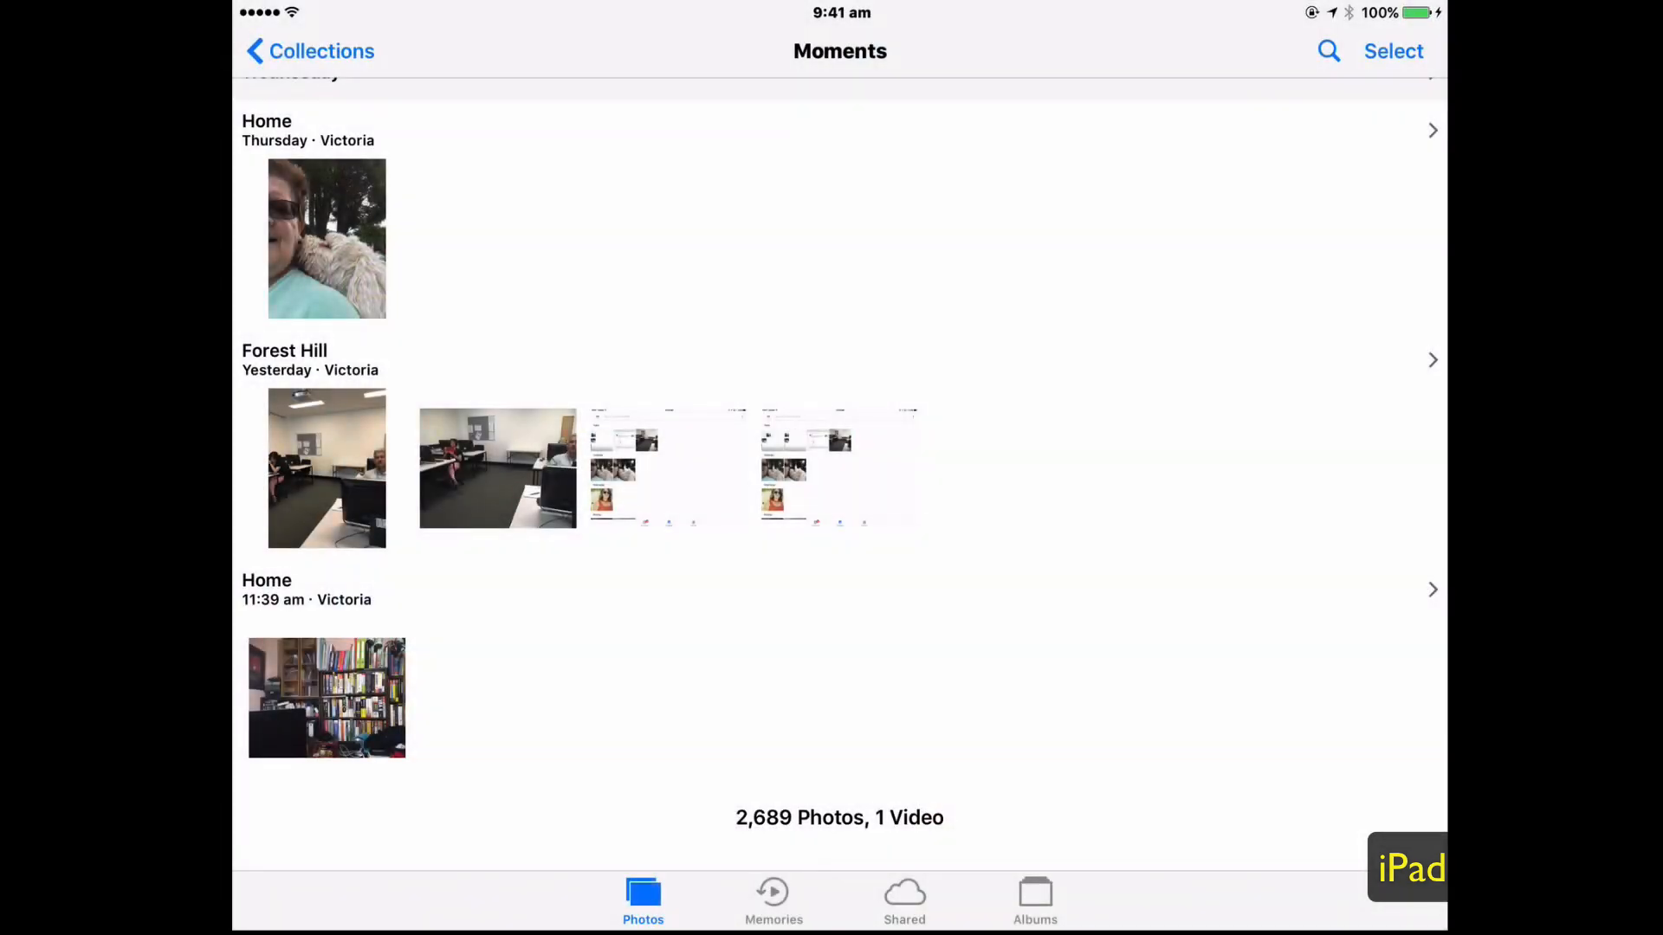